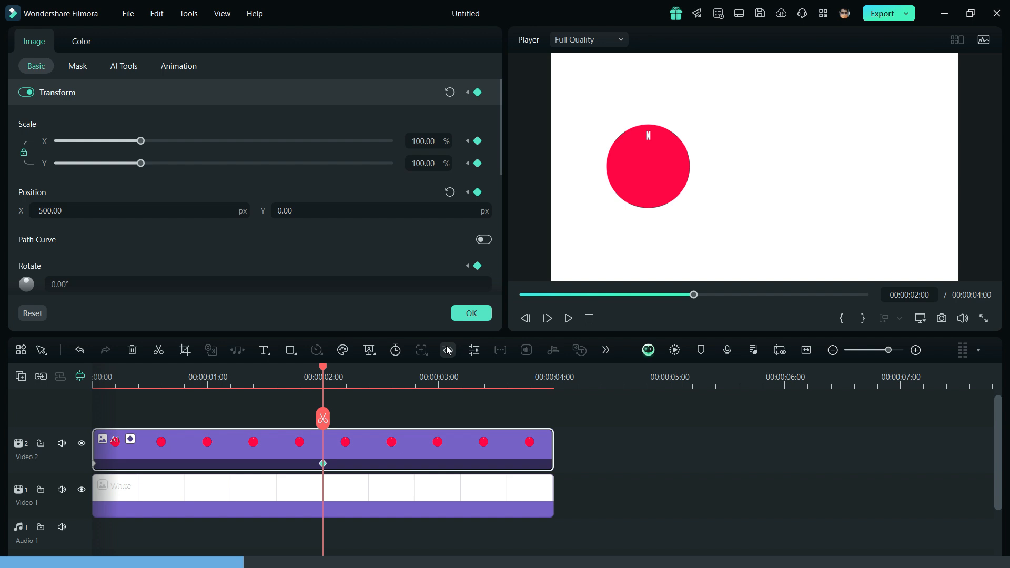
# Step: Keyframe Position X at 500 and −500 so the circle slides across the frame
pyautogui.click(139, 210)
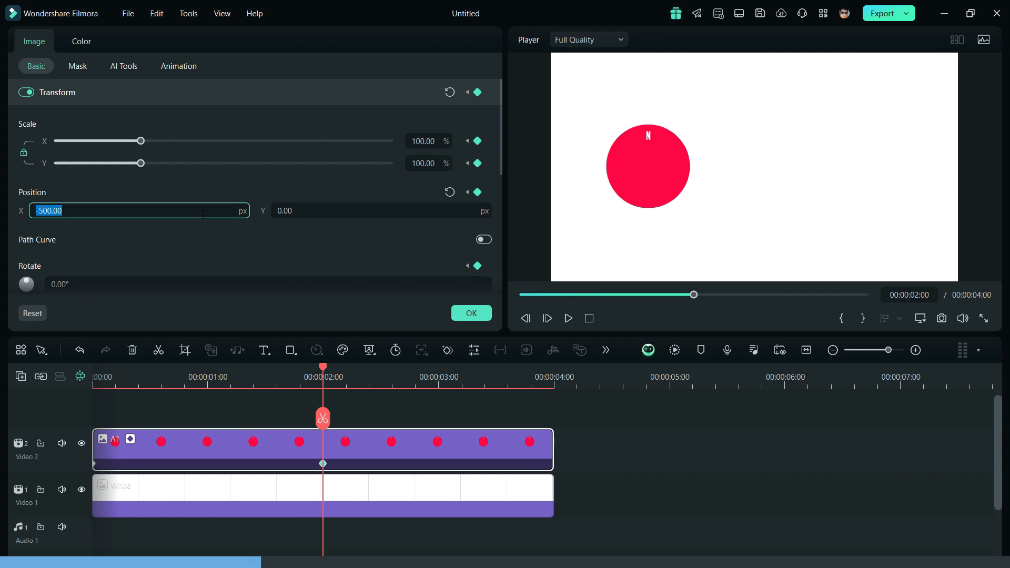
pyautogui.write('500')
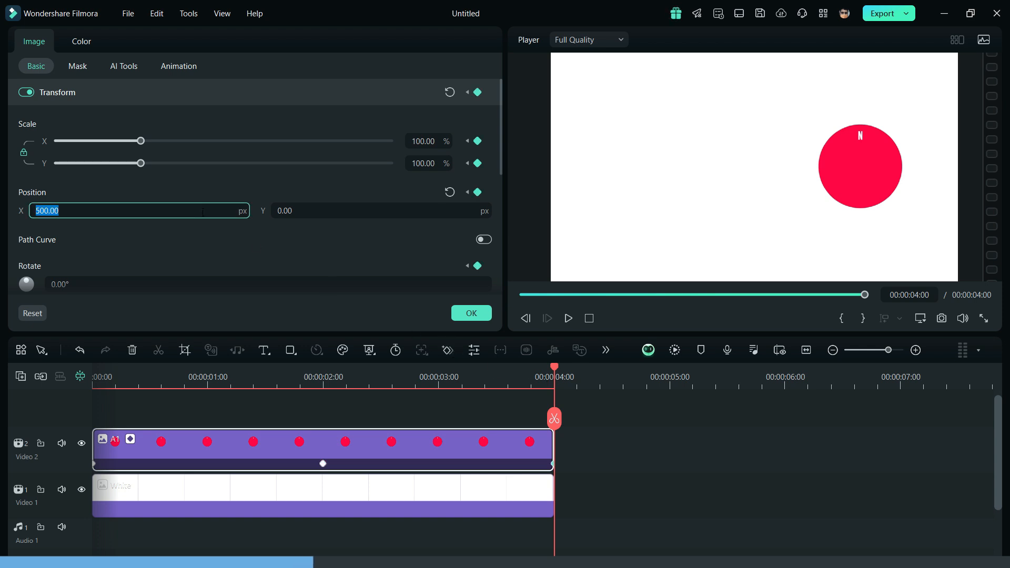
pyautogui.write('-500')
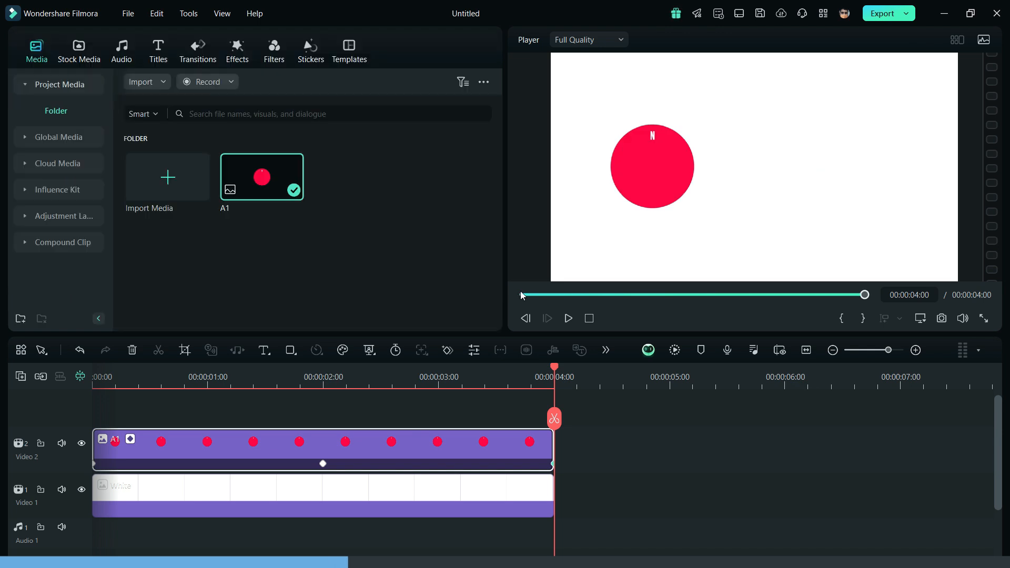
# Step: Reopen the circle clip's Basic Transform settings at the 2-second mark
pyautogui.click(567, 318)
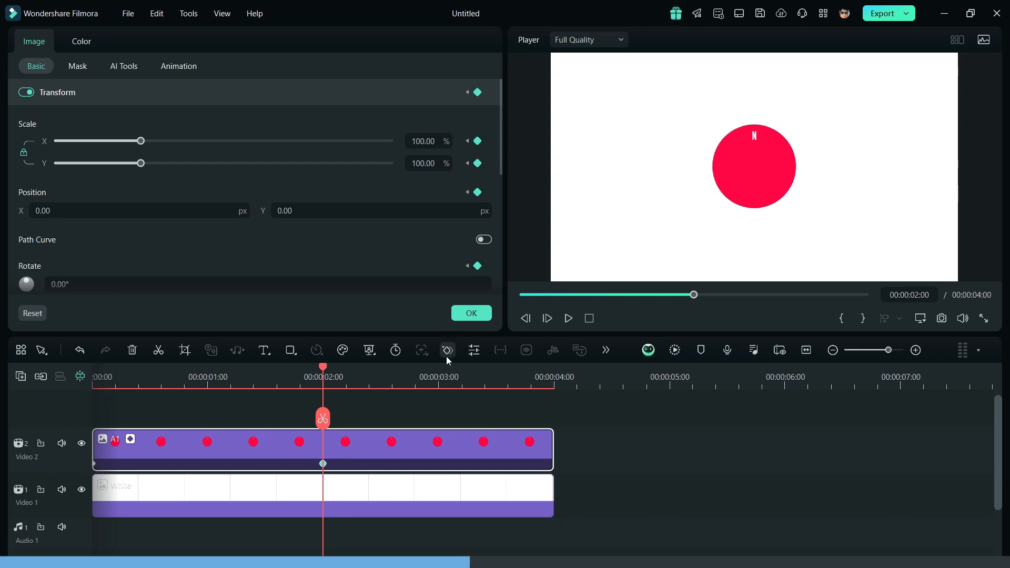
# Step: Enlarge the circle's Scale at the 2-second keyframe for a zoom effect
pyautogui.moveTo(140, 162); pyautogui.dragTo(260, 162)
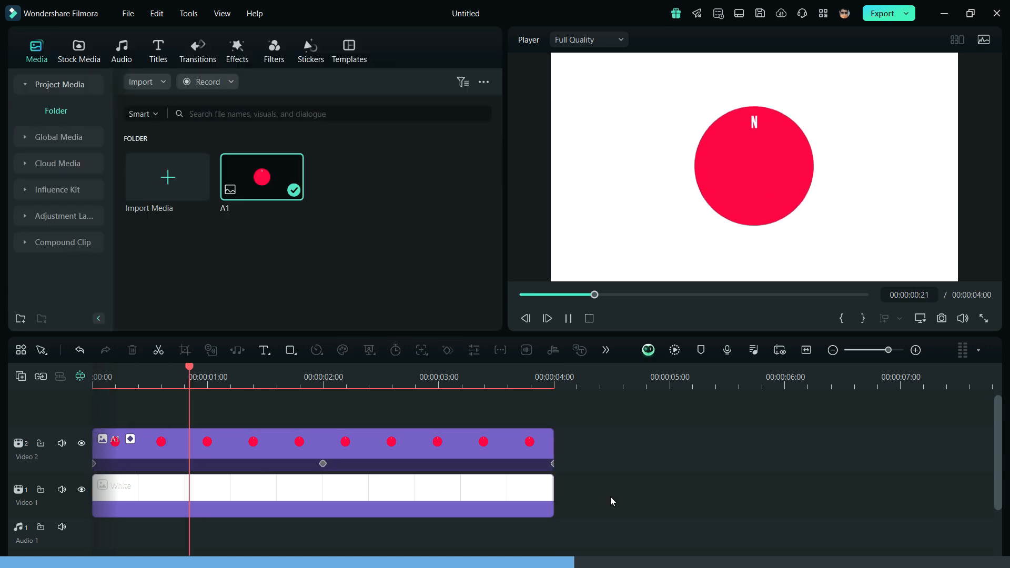
pyautogui.click(567, 317)
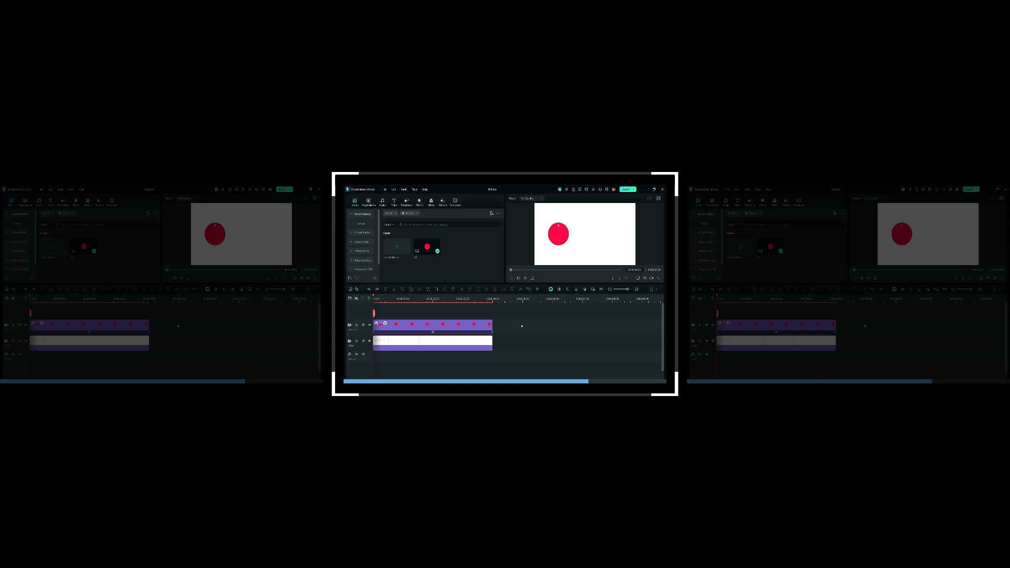
# Step: Expand the A1 clip's keyframe curve editor for Position X
pyautogui.click(654, 188)
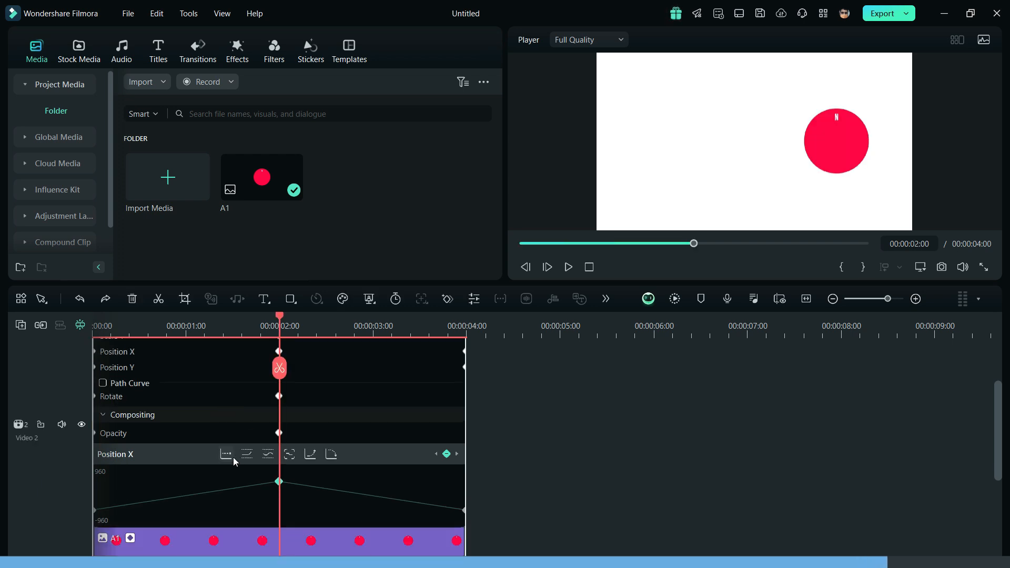
pyautogui.moveTo(332, 454)
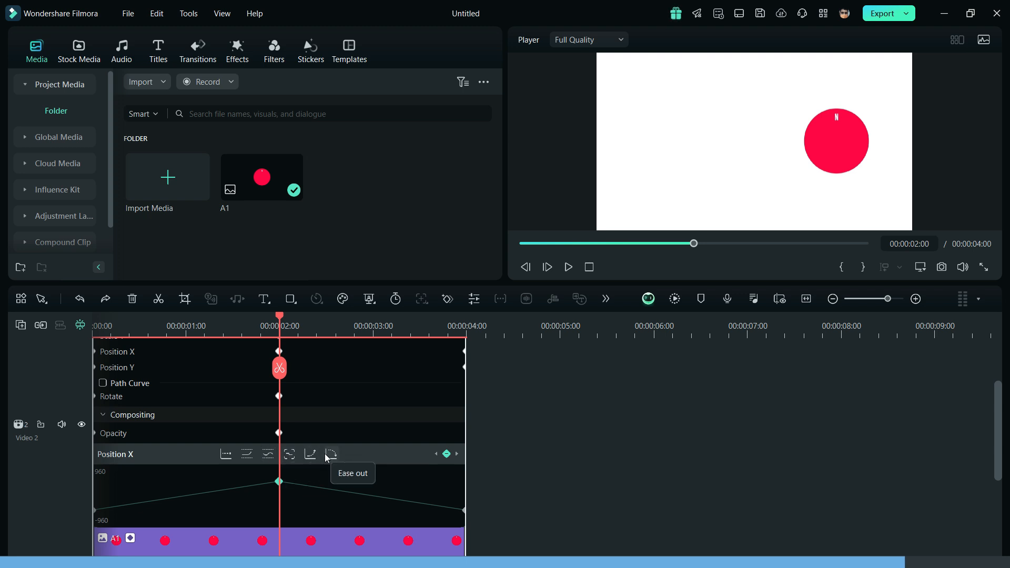
# Step: Apply an Ease preset to the middle Position X keyframe and play the smoother slide
pyautogui.click(266, 454)
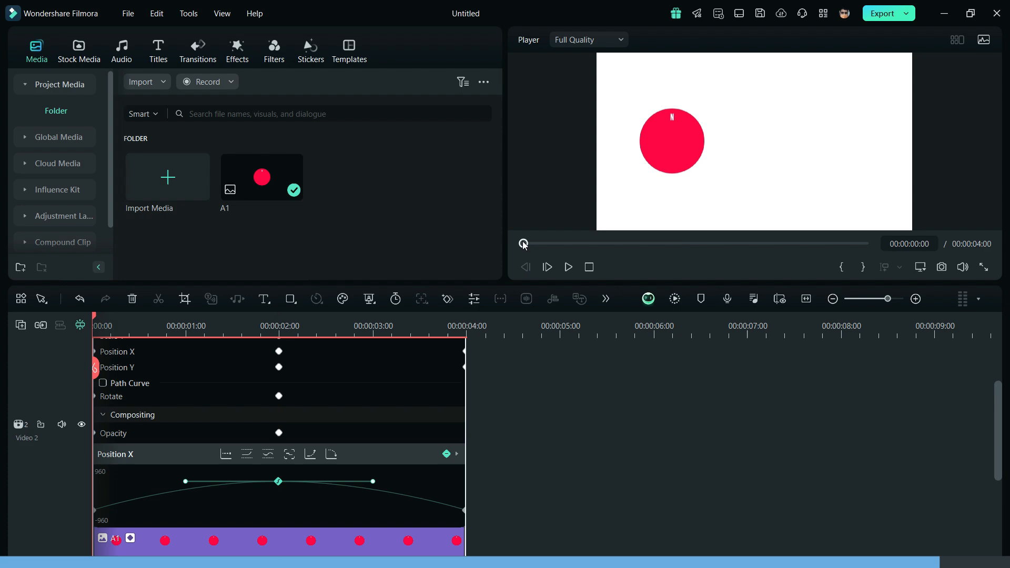
pyautogui.click(567, 267)
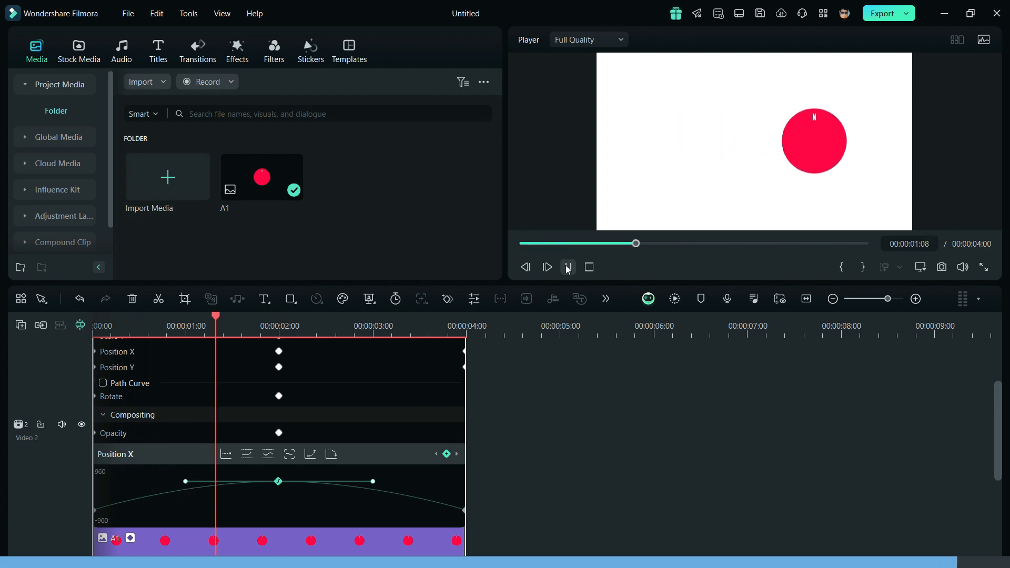